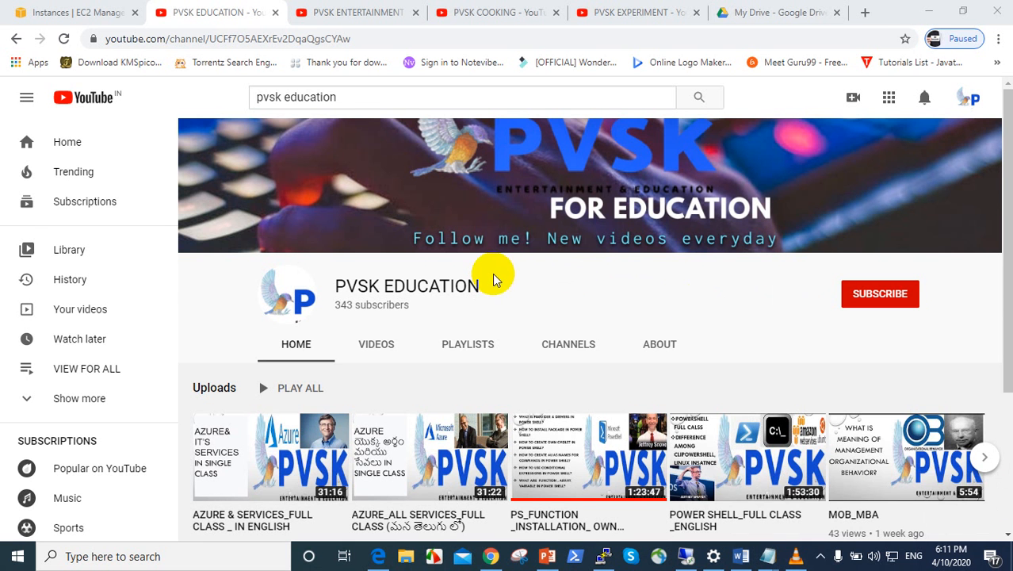
Flip between the PVSK ENTERTAINMENT, EXPERIMENT and EDUCATION channel tabs.
click(353, 12)
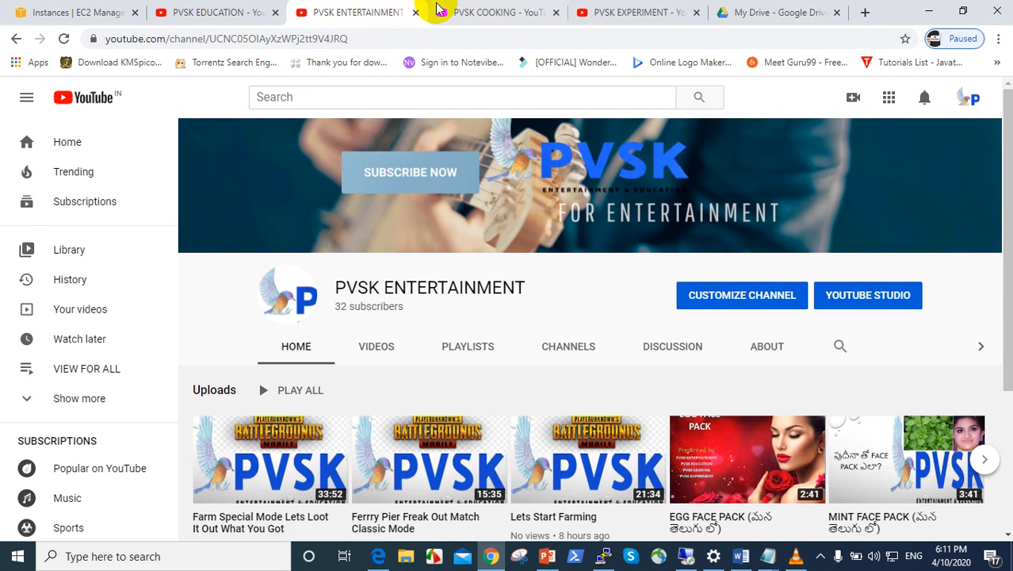
click(630, 12)
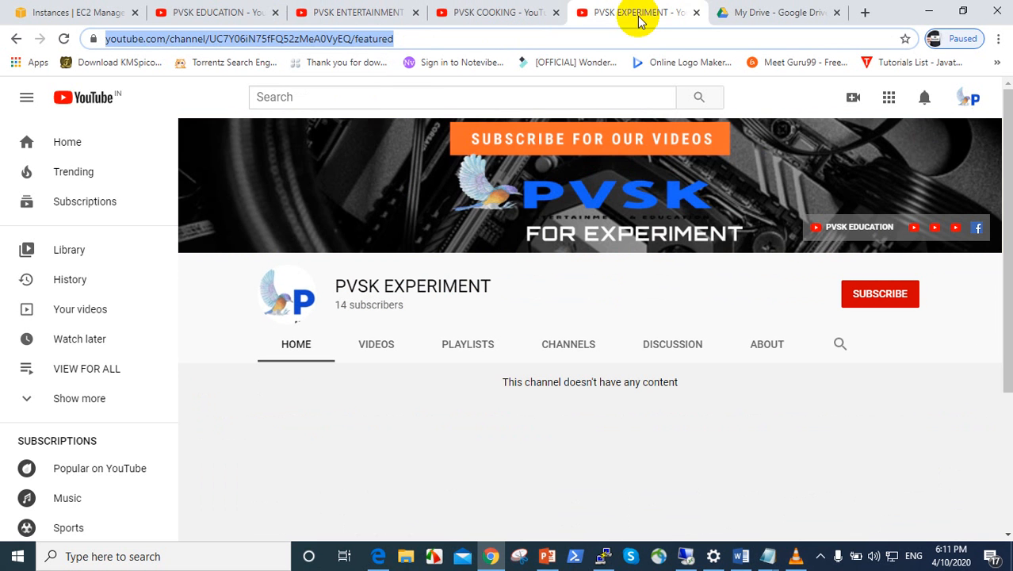
click(210, 12)
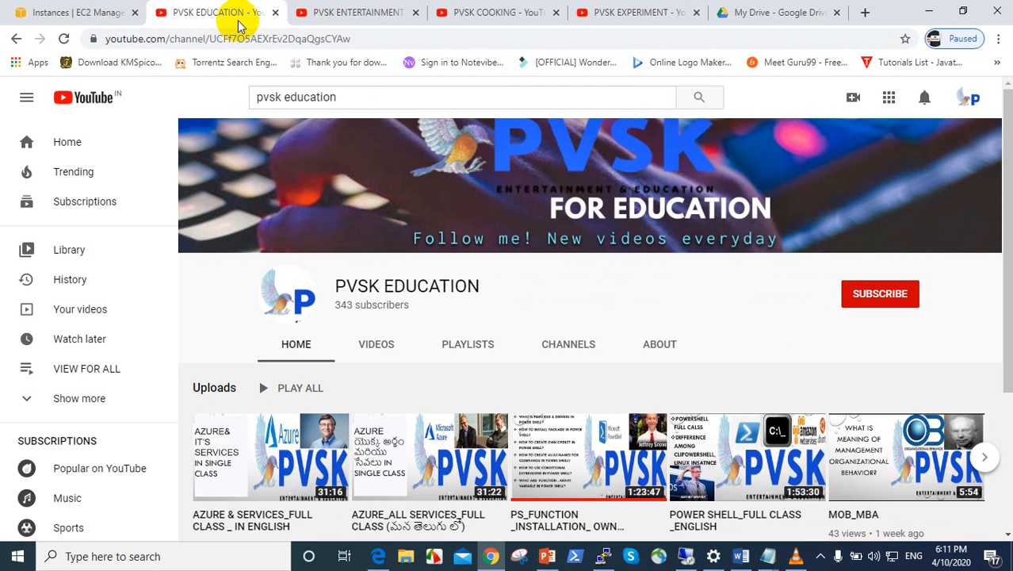
mouse_move(561, 264)
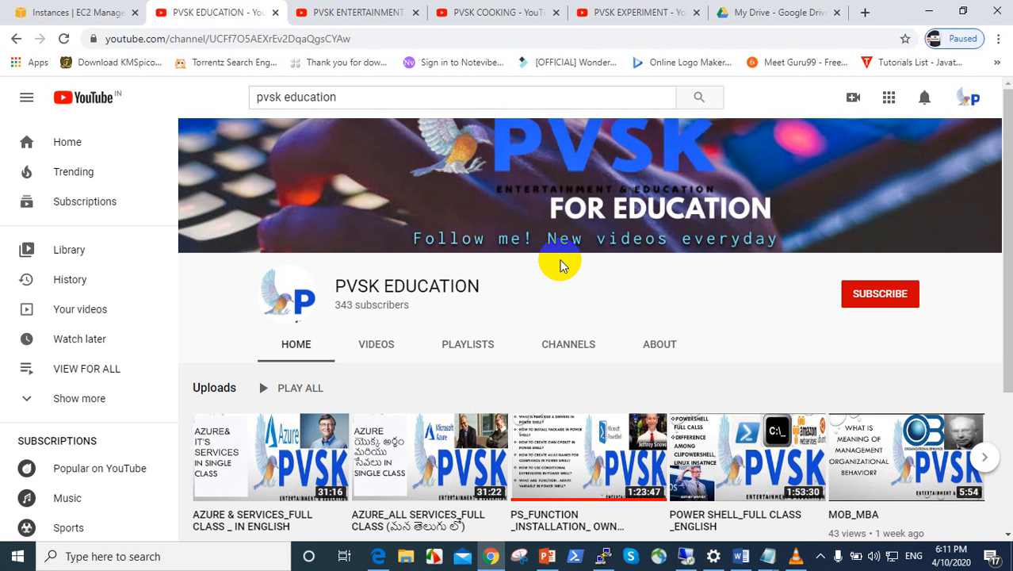
mouse_move(566, 273)
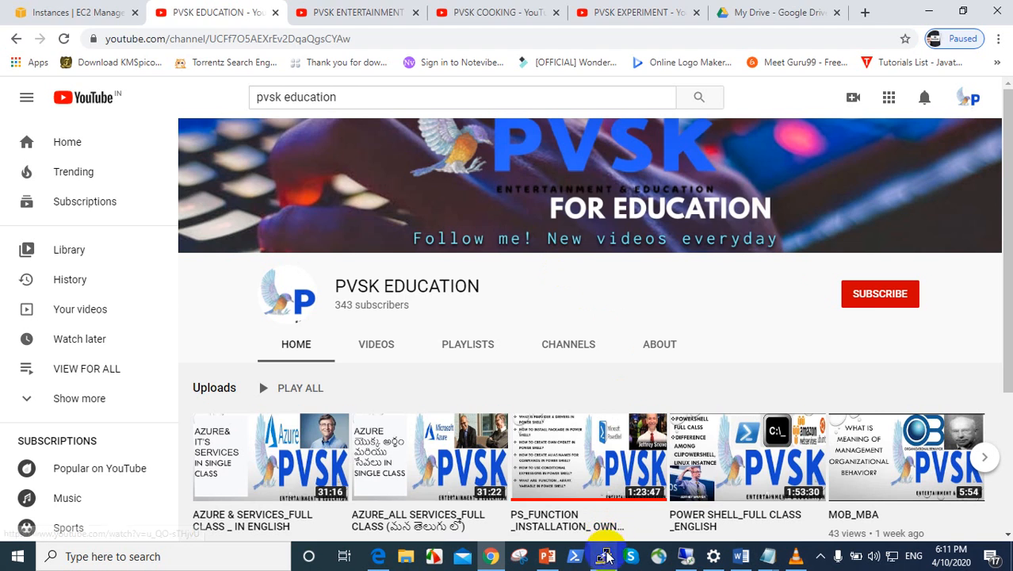
In the PuTTY root session, list block devices with lsblk.
click(605, 556)
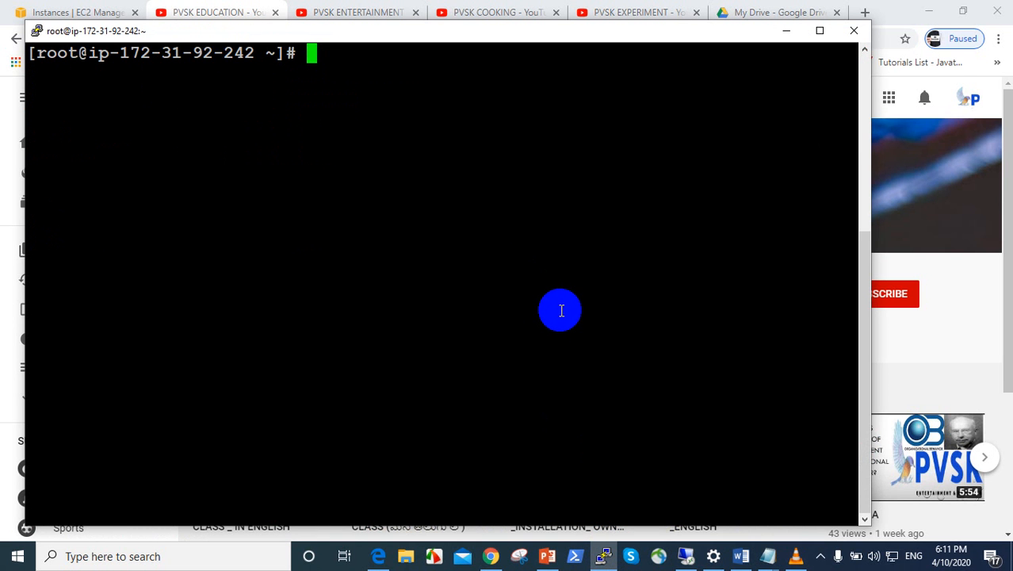
text(lsblk)
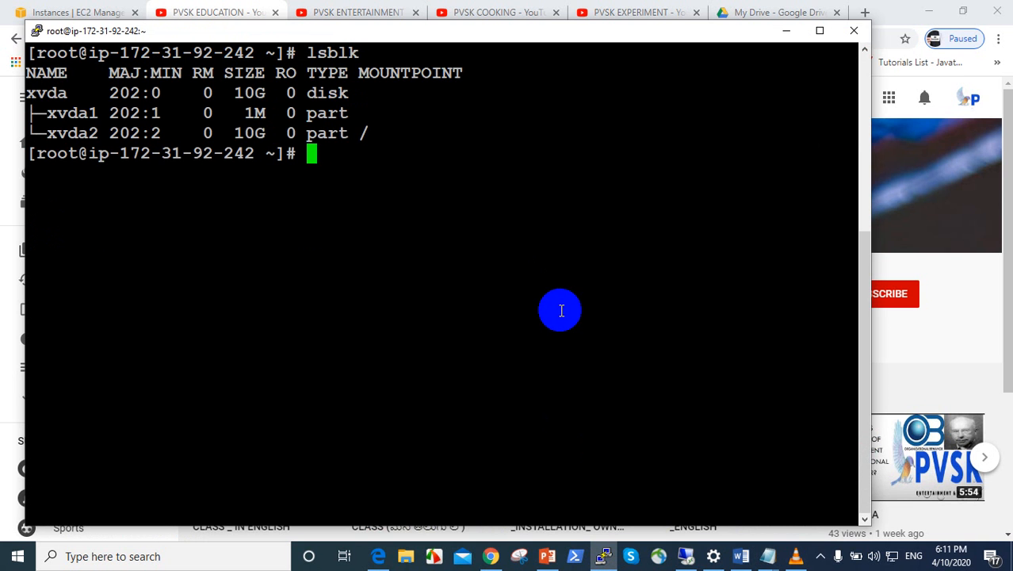
mouse_move(268, 166)
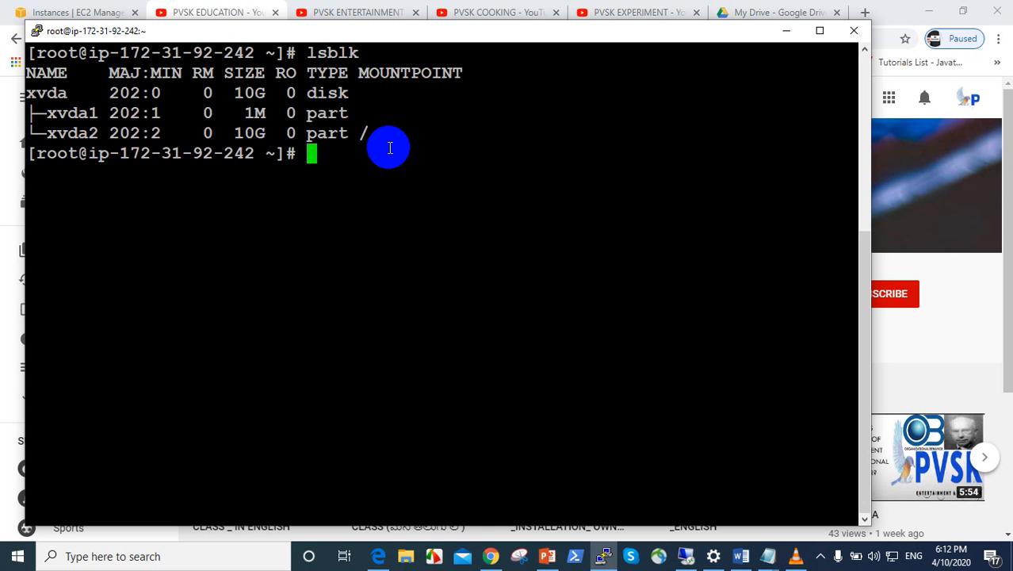
Run lsblk -f to show xvda2's xfs filesystem and UUID, then return to YouTube.
text(lsblk -f)
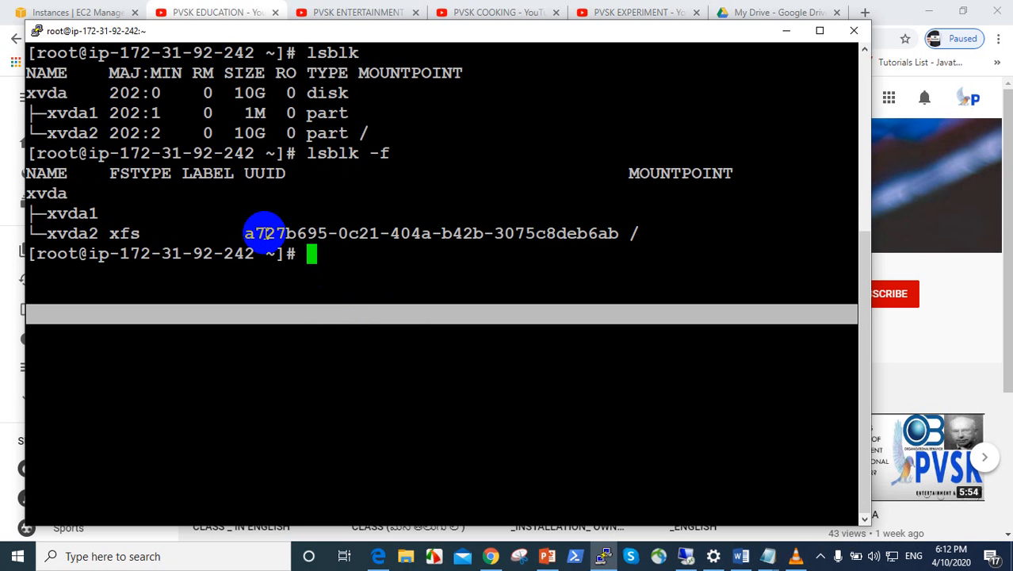
mouse_move(190, 184)
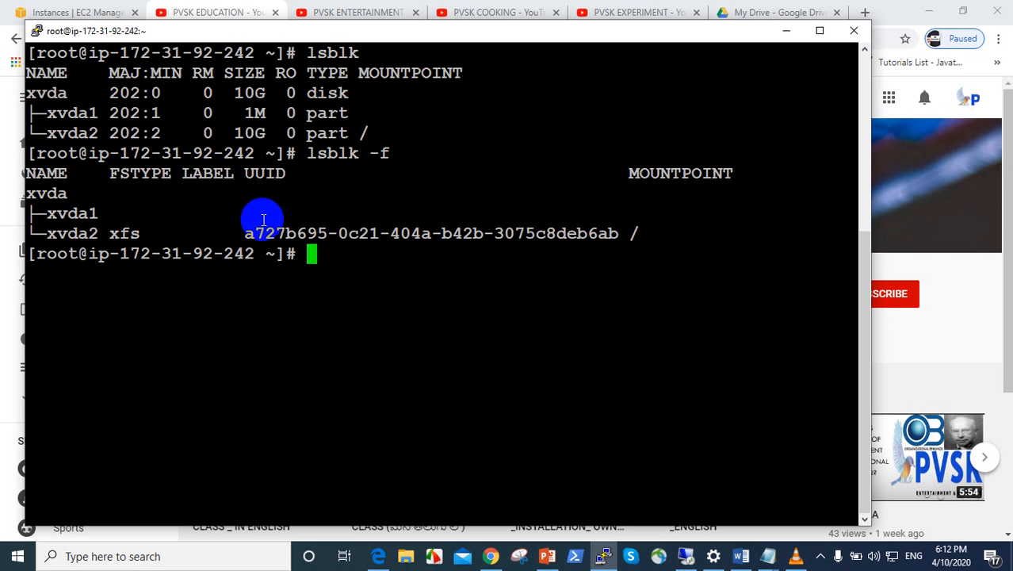
mouse_move(147, 244)
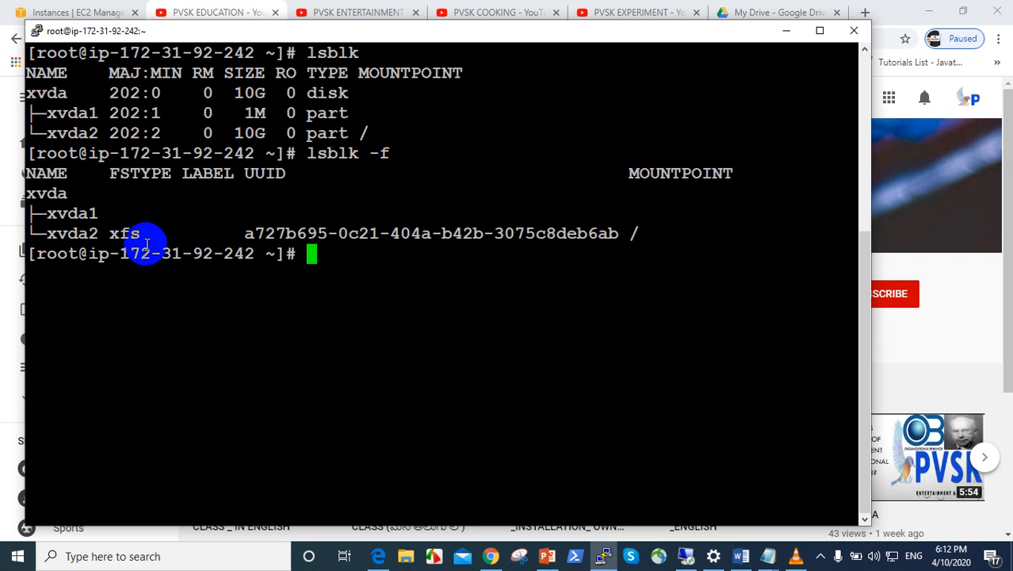
mouse_move(489, 279)
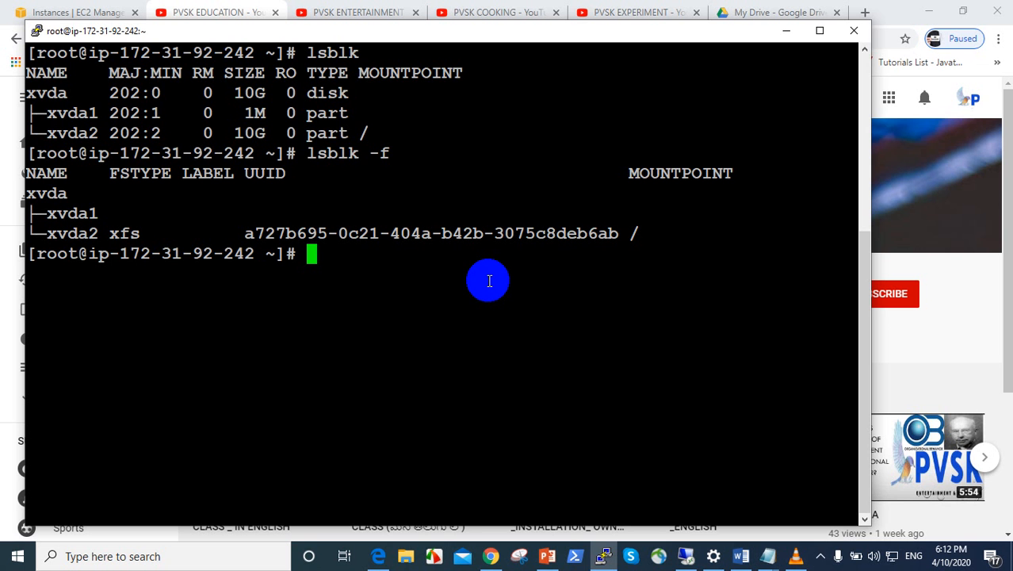
click(216, 12)
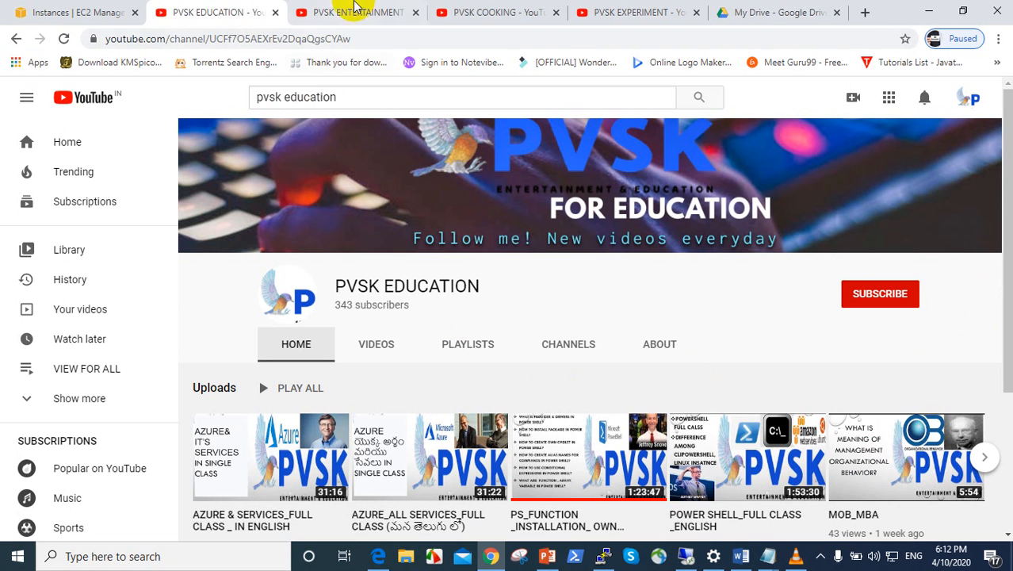
Switch to the PVSK ENTERTAINMENT channel tab.
click(357, 12)
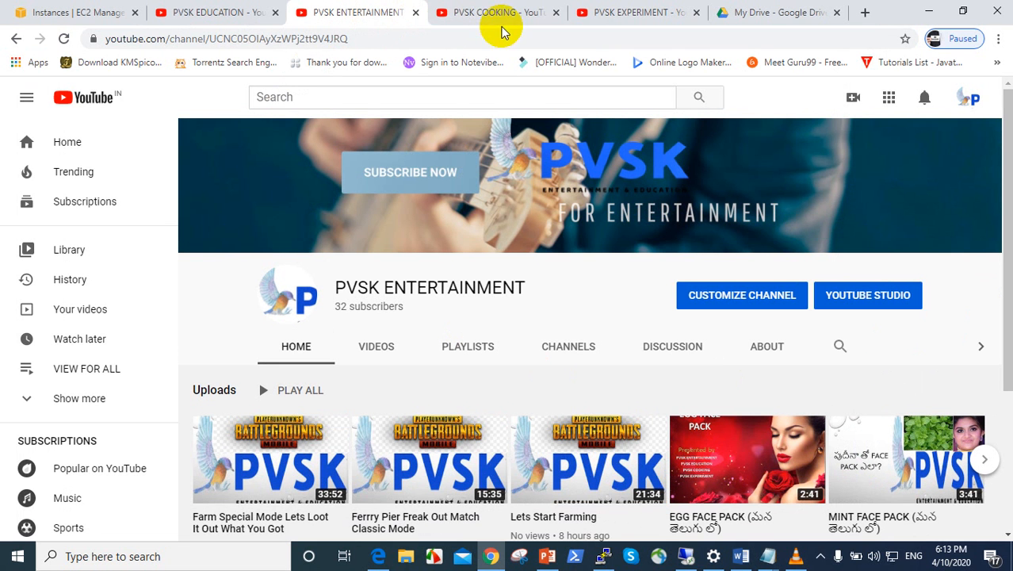
mouse_move(492, 11)
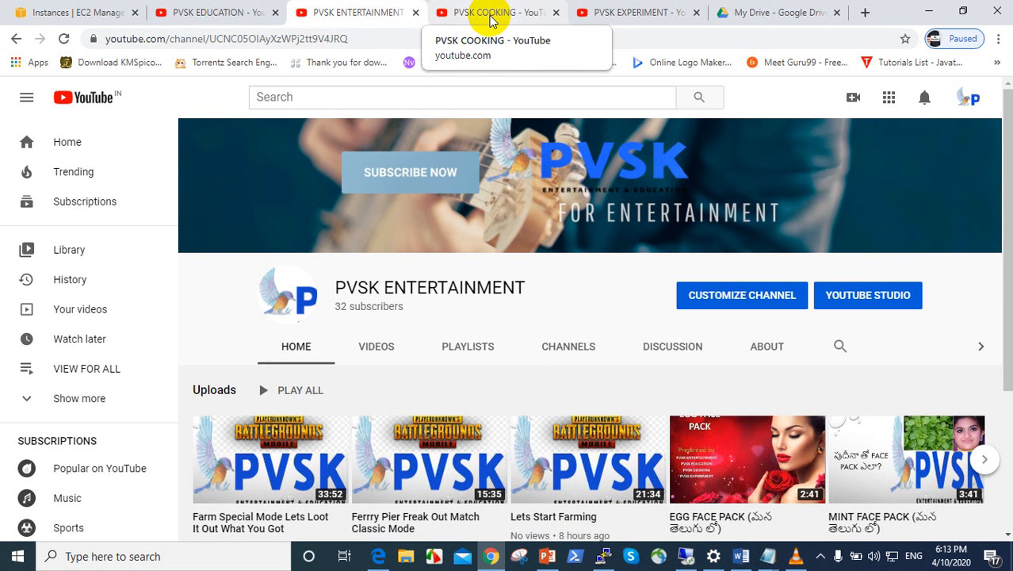